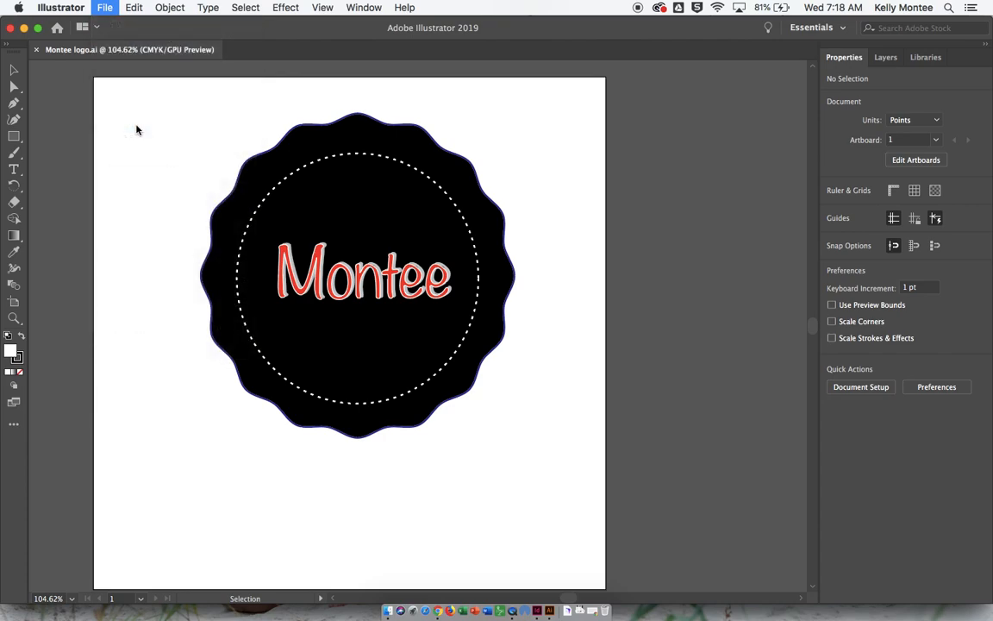
Start a Save As of the Montee logo, bringing up the save dialog in Documents
left_click(105, 7)
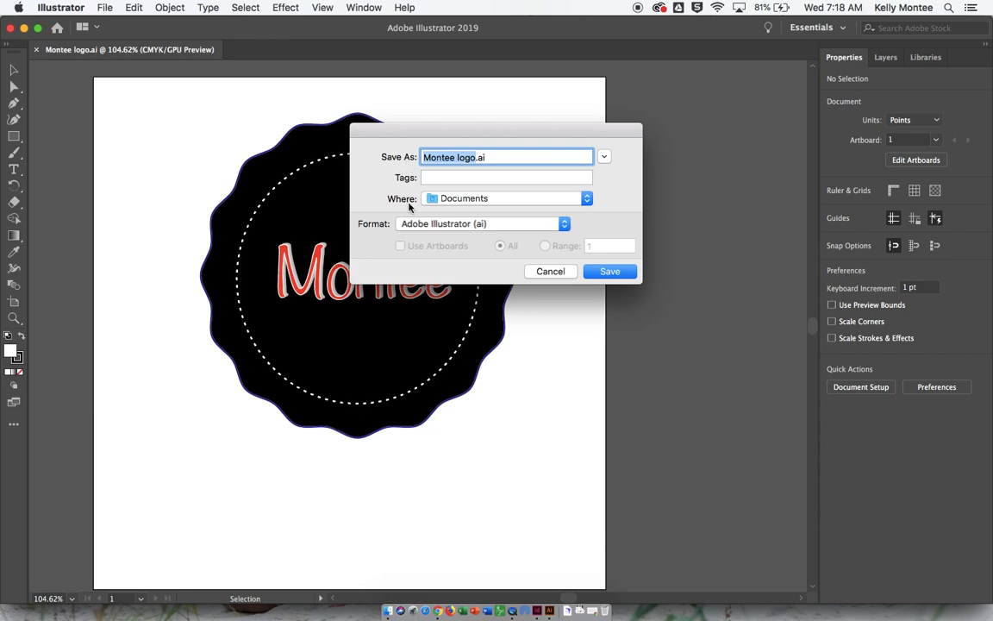
Choose the MONTEE USB drive under Devices as the save location
left_click(507, 198)
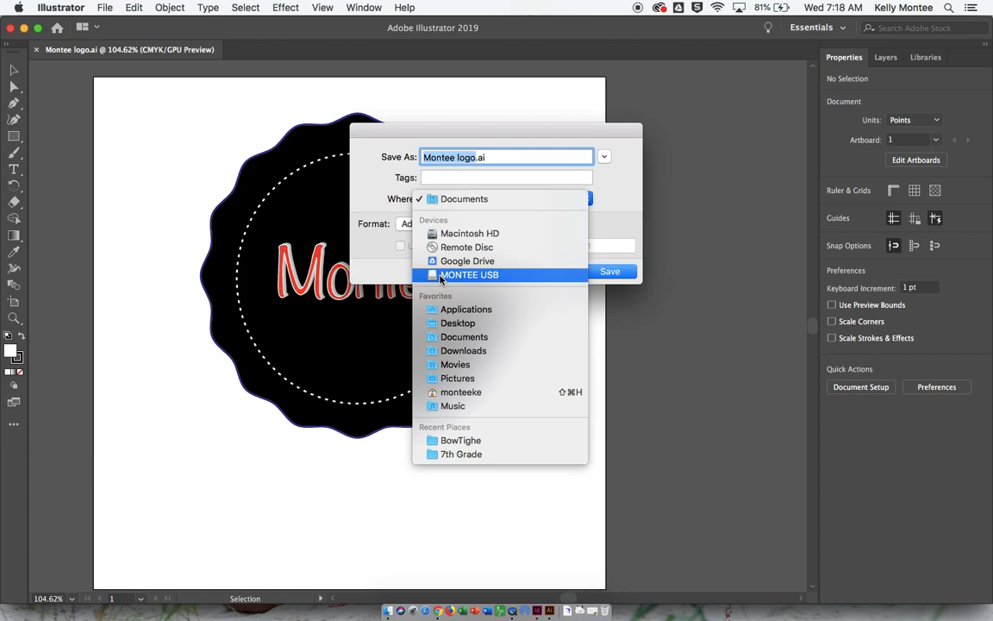
left_click(470, 274)
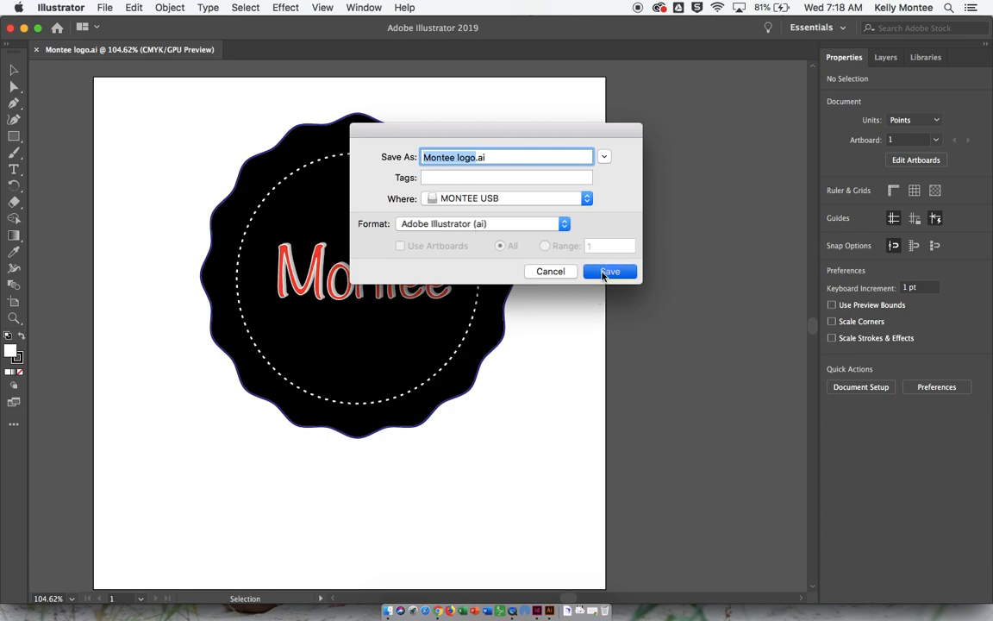
Save the logo to the drive, accepting Illustrator CC version options
left_click(610, 272)
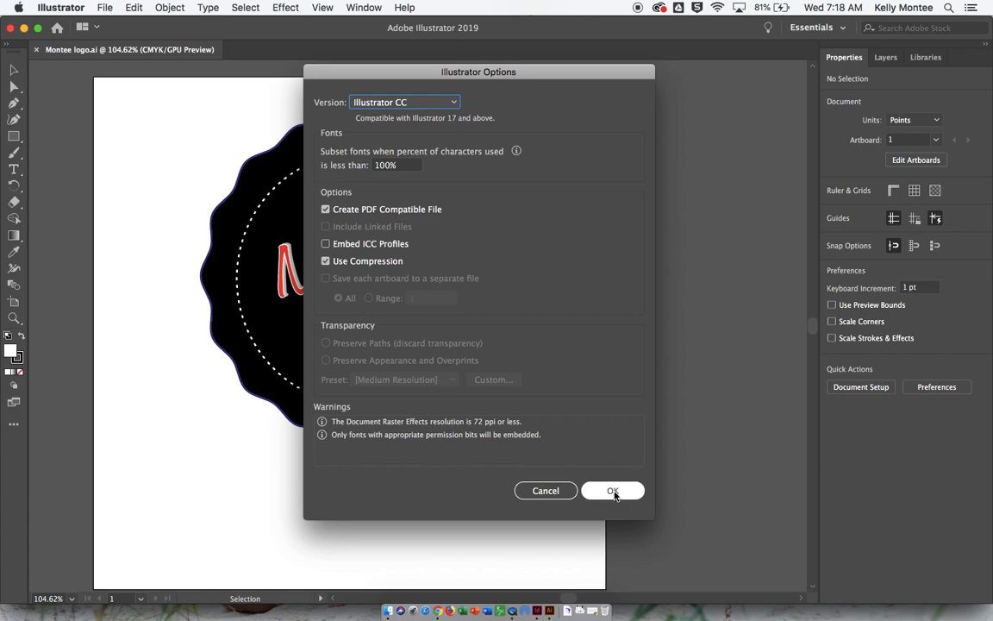
left_click(612, 490)
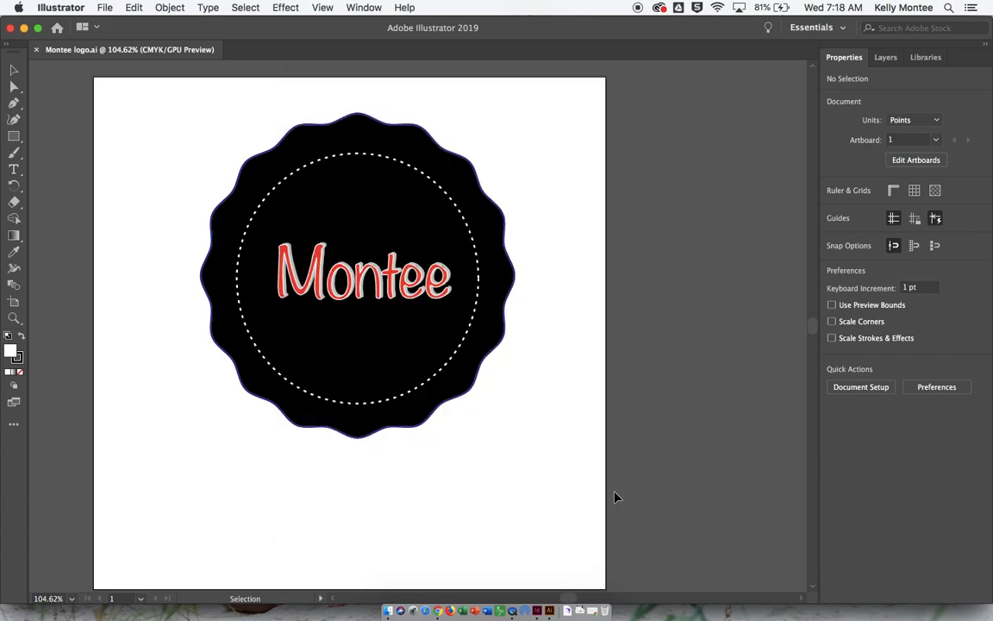